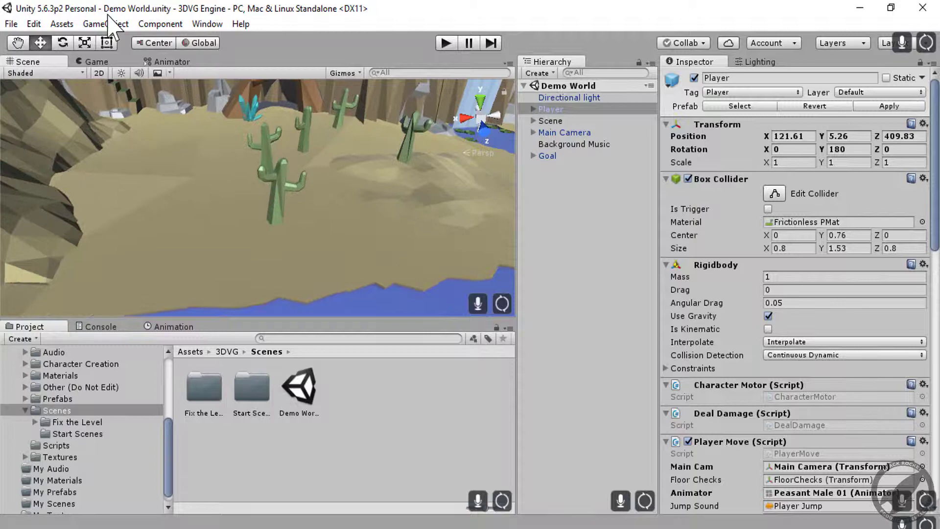
# Place the Bluff_Grass_02 terrain prefab and three dark blue crystals into the Demo World scene
pyautogui.click(77, 430)
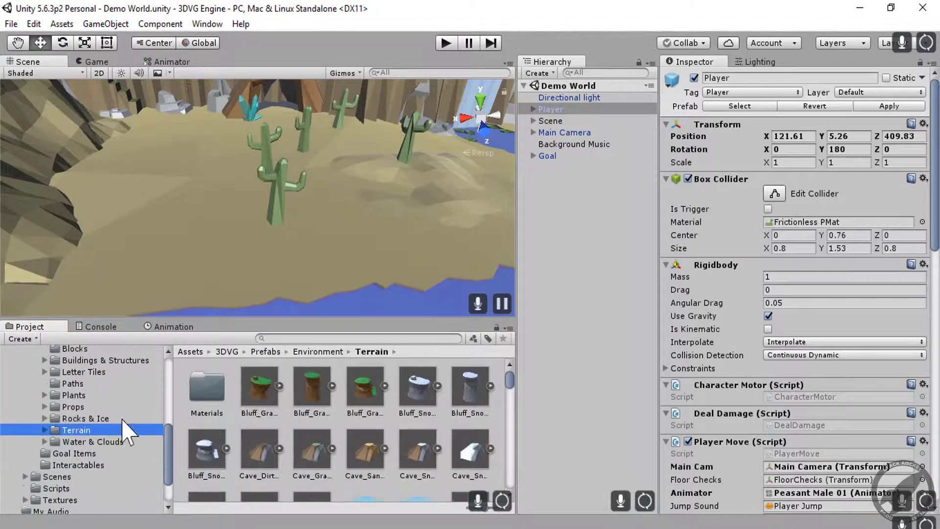
pyautogui.click(86, 417)
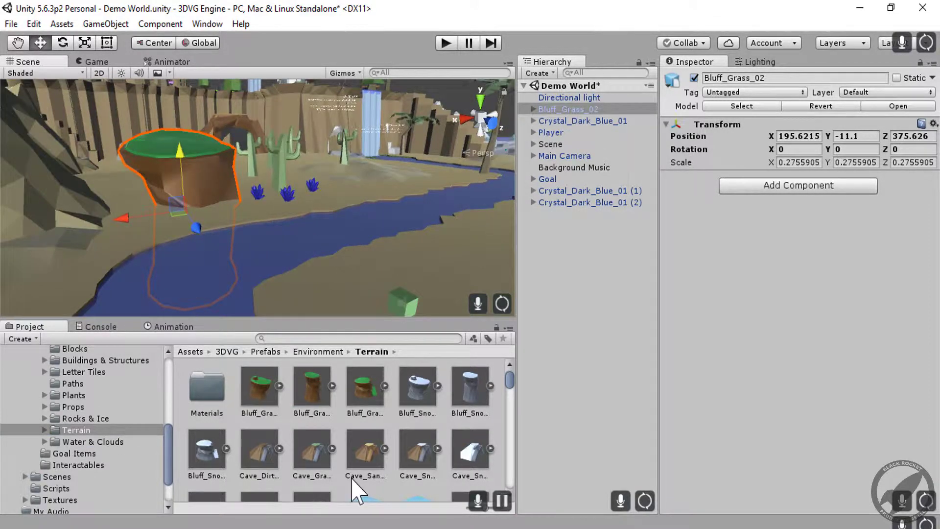
pyautogui.click(73, 394)
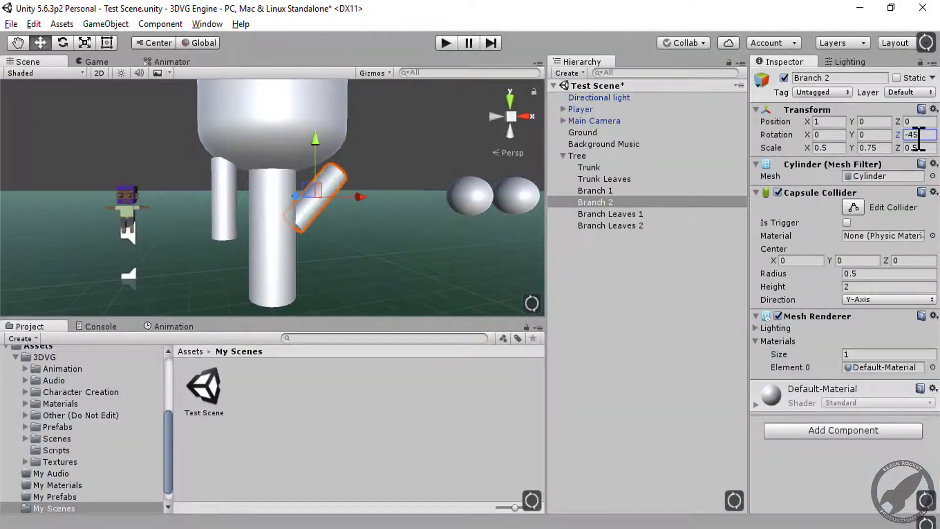
# Select Branch Leaves 2 and apply the Bark and Leaves materials from My Materials
pyautogui.click(610, 226)
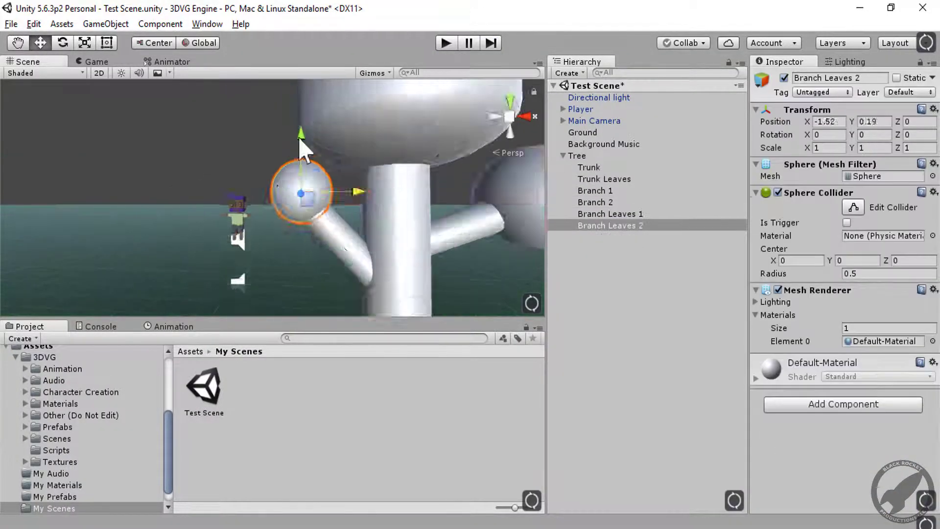
pyautogui.click(56, 485)
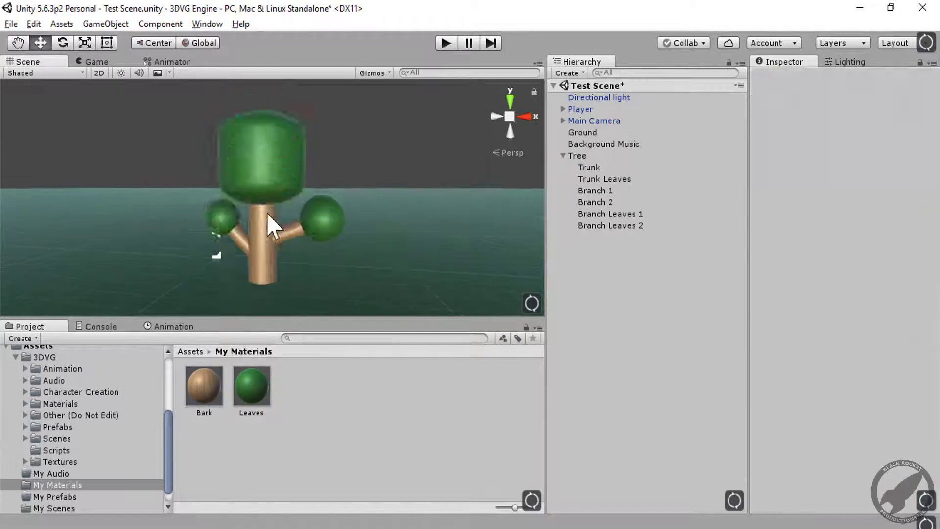